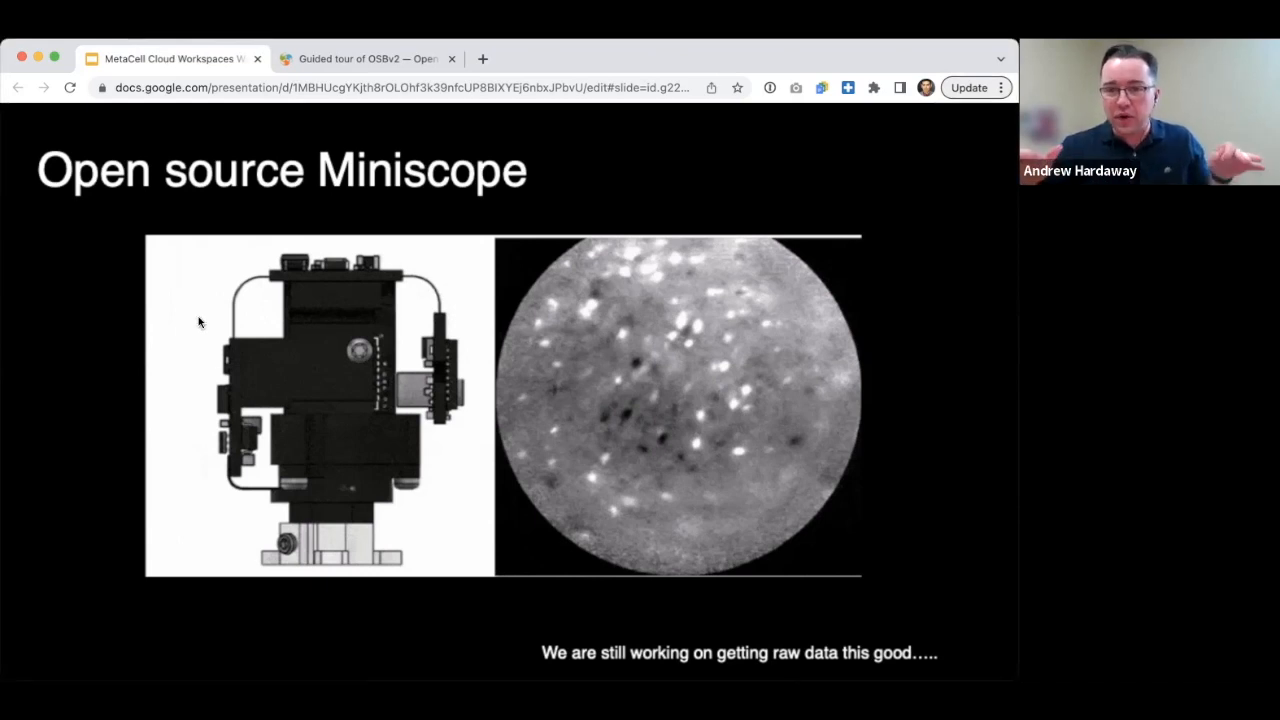
pyautogui.moveTo(284, 556)
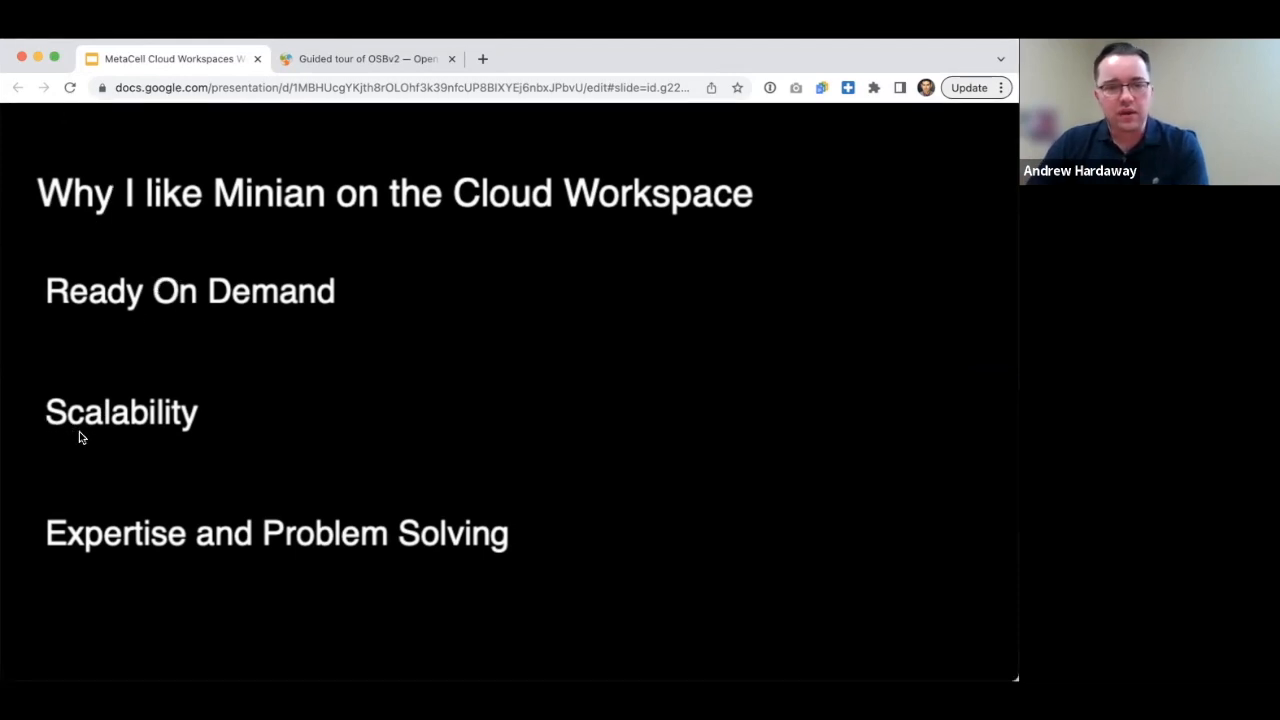
pyautogui.moveTo(196, 556)
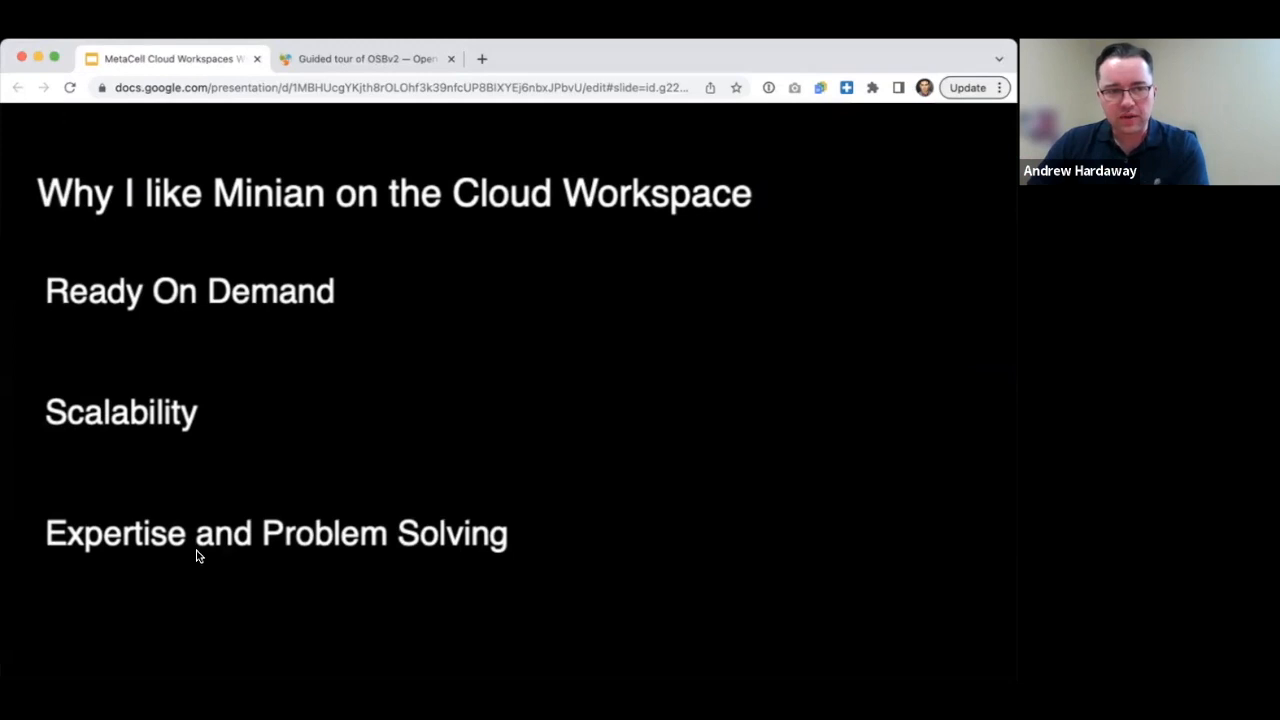
pyautogui.moveTo(124, 644)
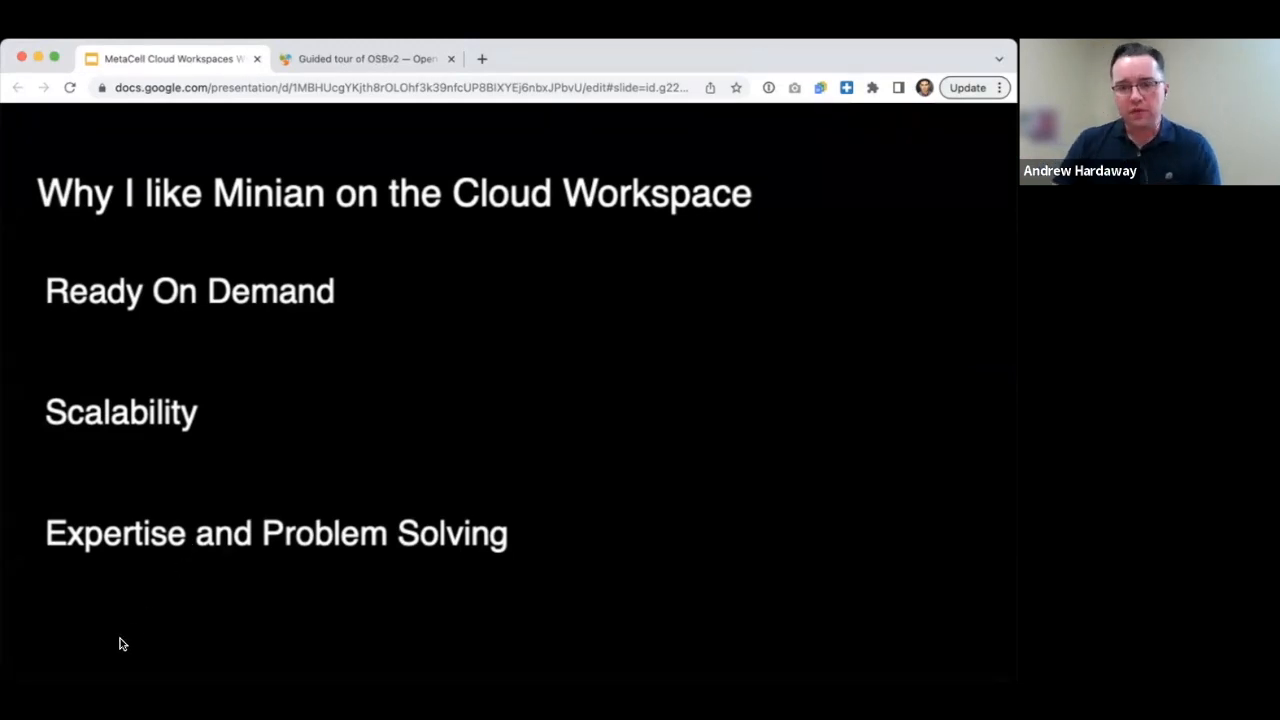
pyautogui.moveTo(1000, 456)
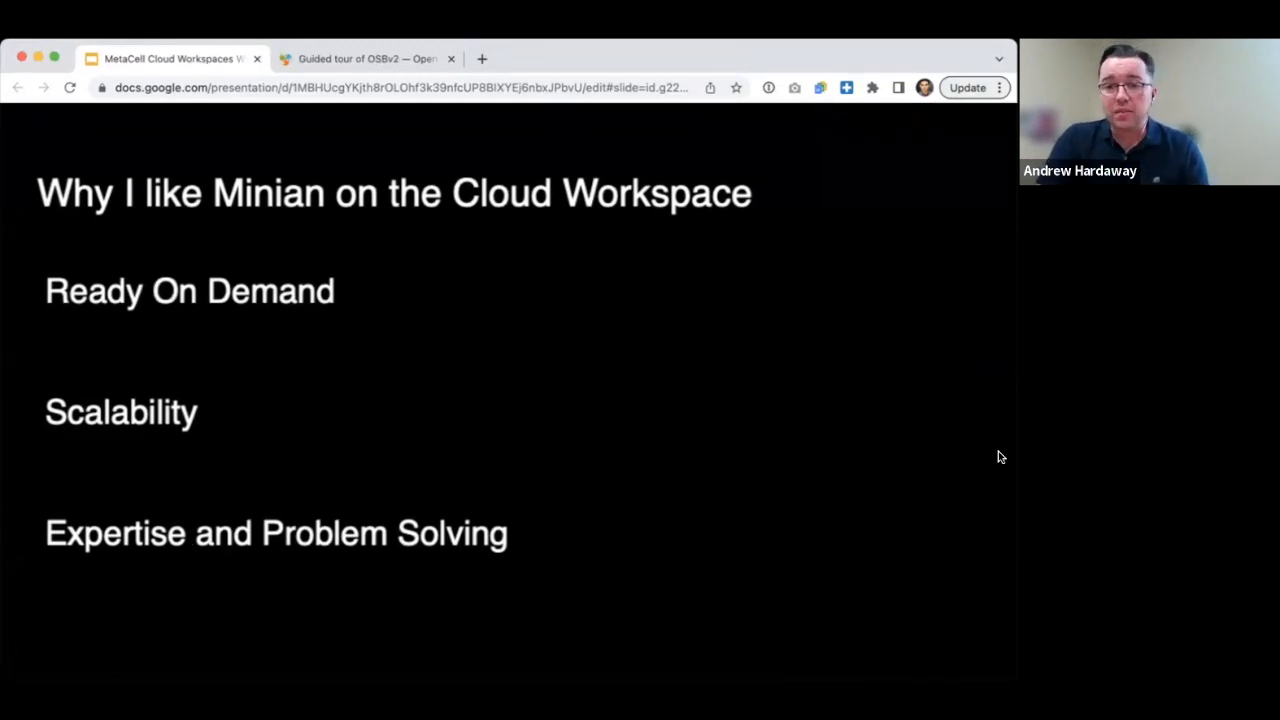